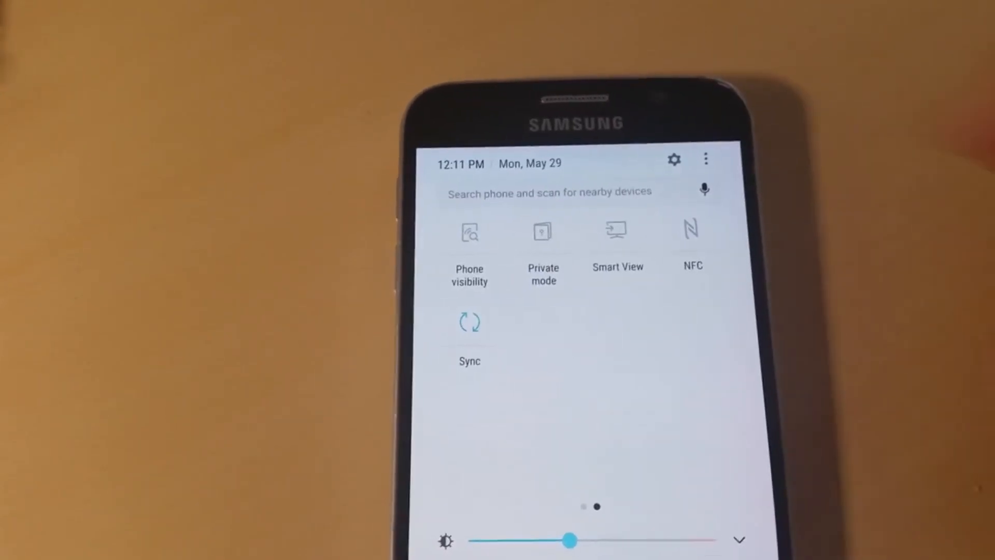
- Start Smart View screen mirroring so the phone's home screen shows on the PC
click(618, 231)
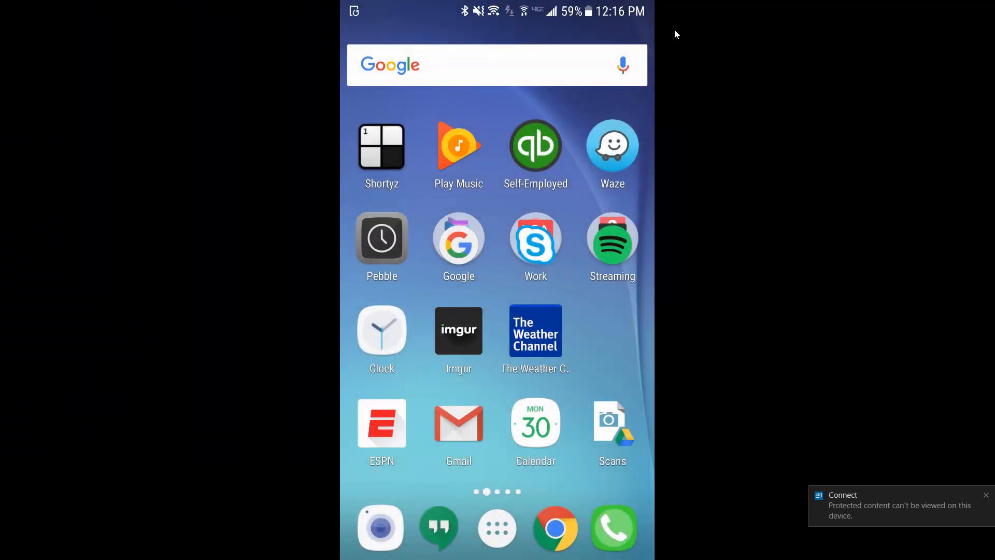
scroll(left, 3)
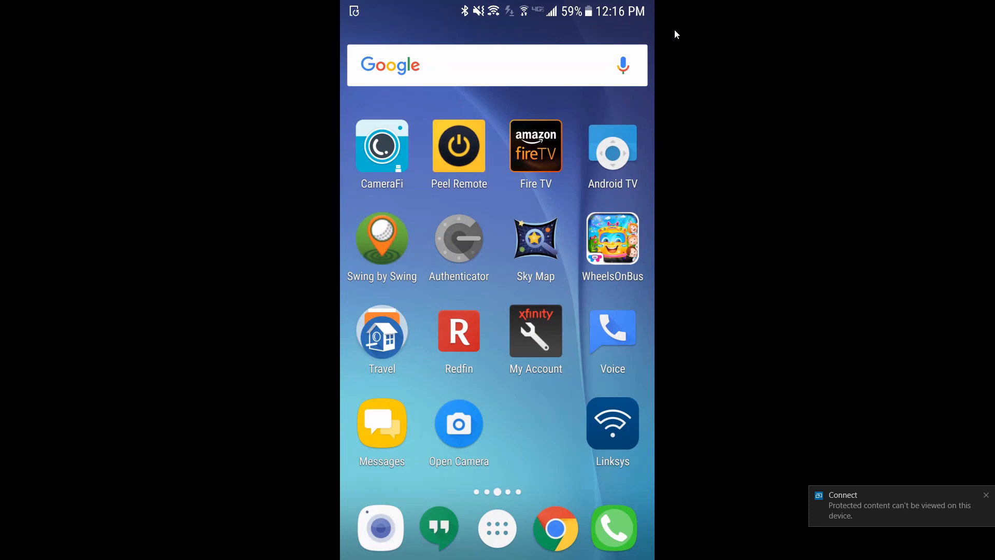
scroll(left, 3)
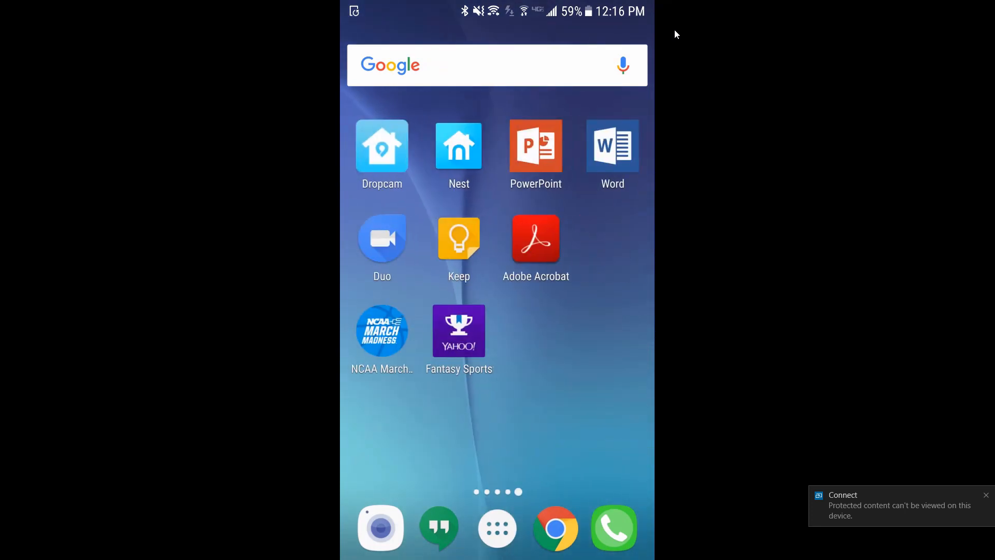
scroll(left, 3)
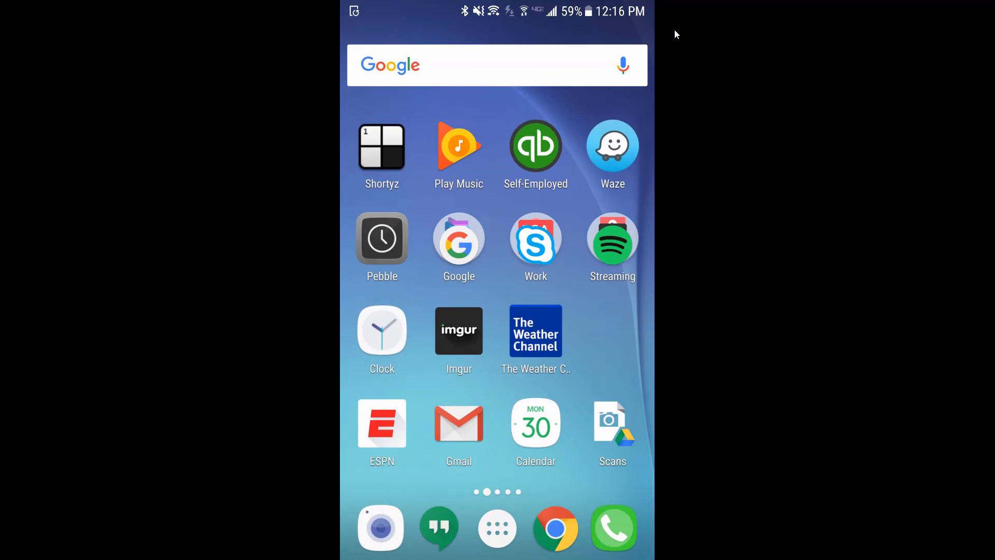
scroll(left, 3)
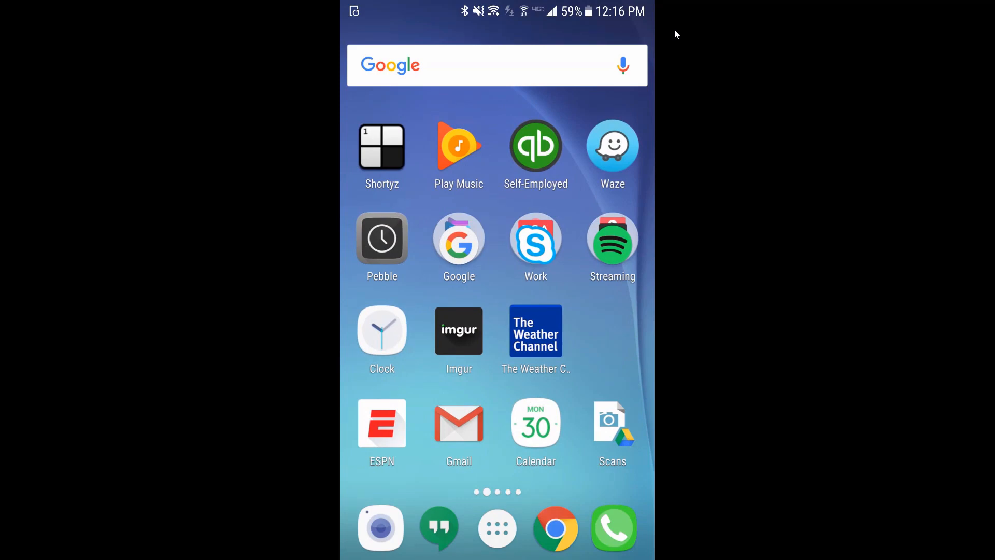
scroll(left, 3)
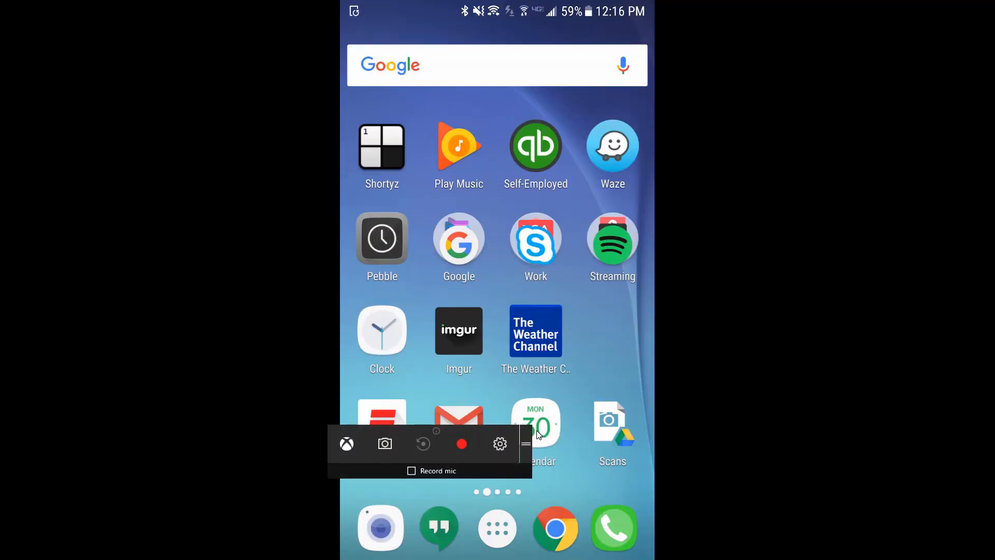
- Record a short Game Bar clip of the mirrored phone screen and stop the recording
click(461, 444)
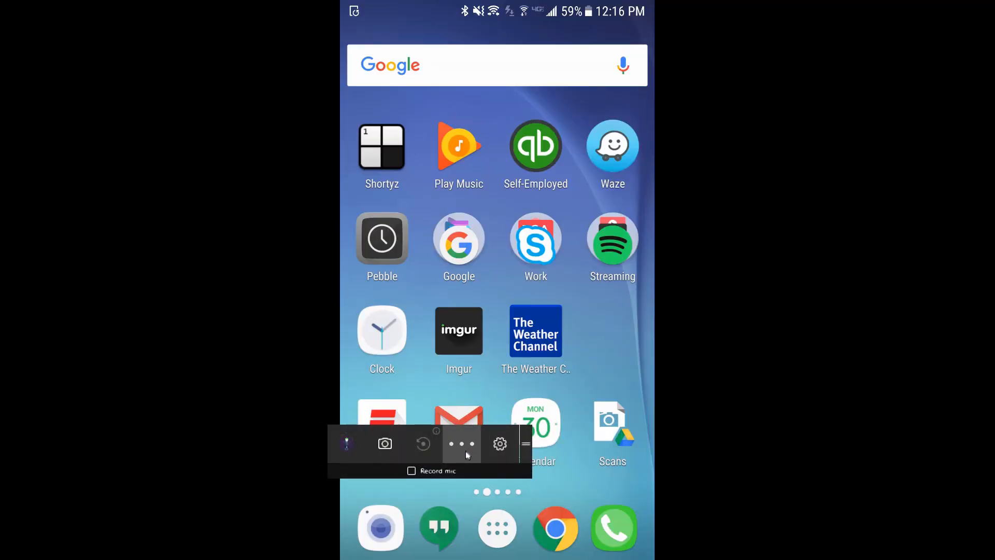
click(461, 443)
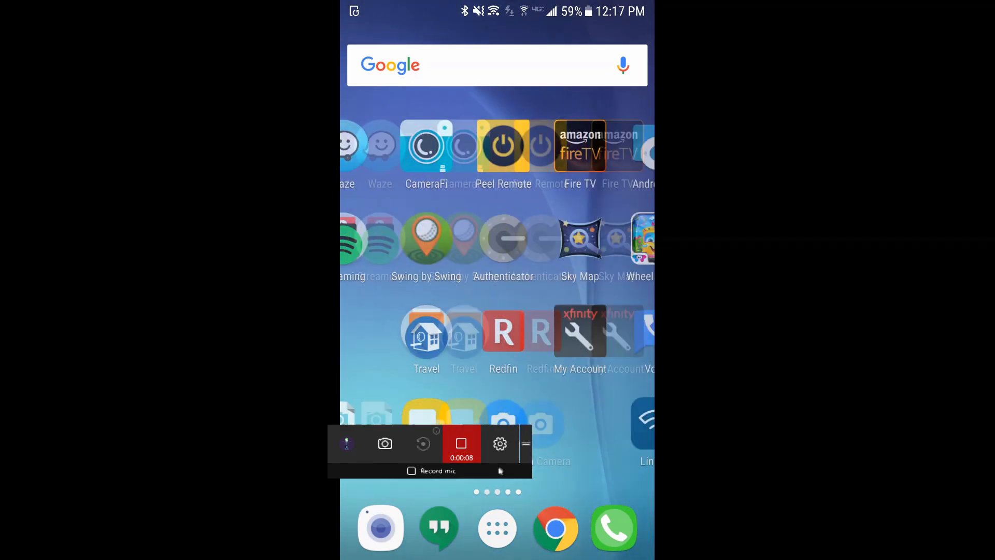
scroll(right, 3)
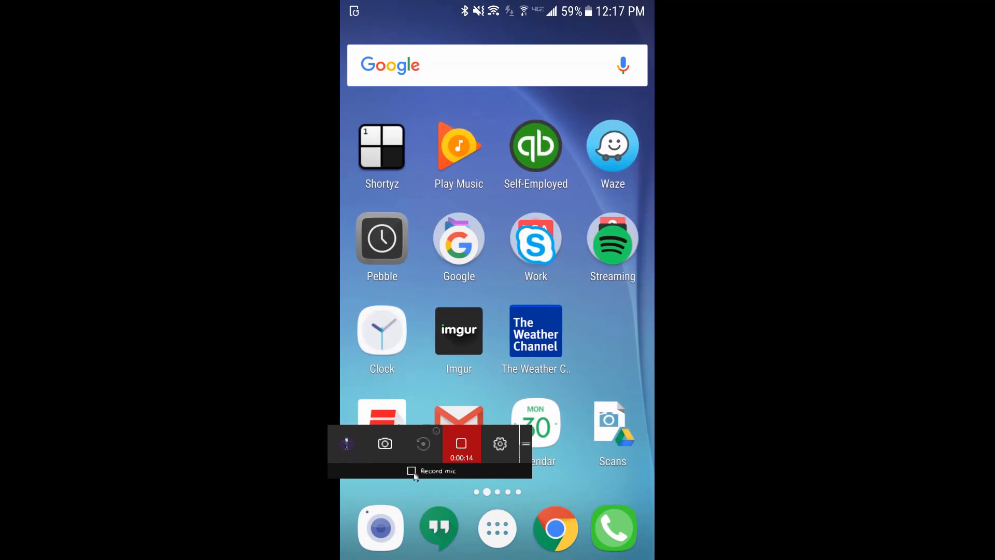
click(461, 442)
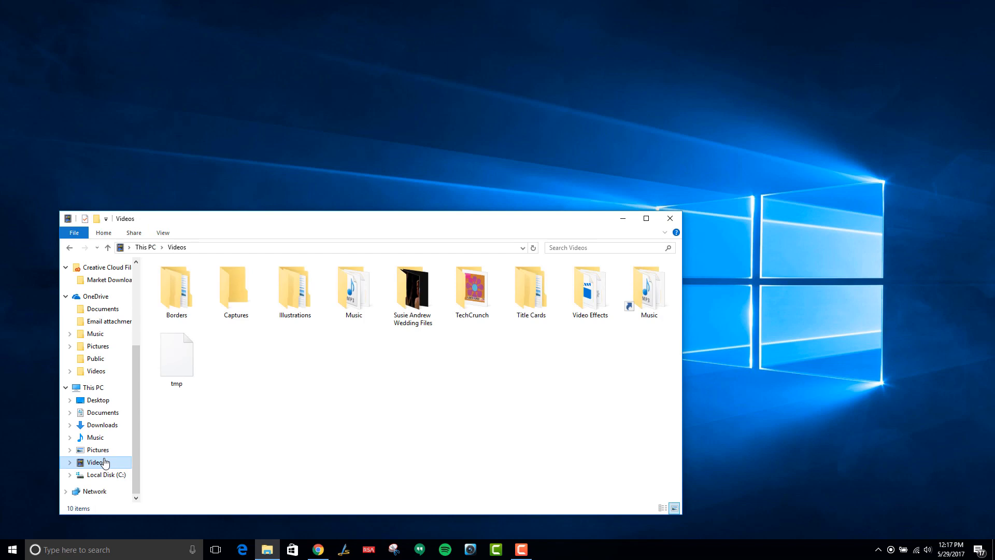
- Play back the saved mp4 from the Videos > Captures folder
double_click(234, 287)
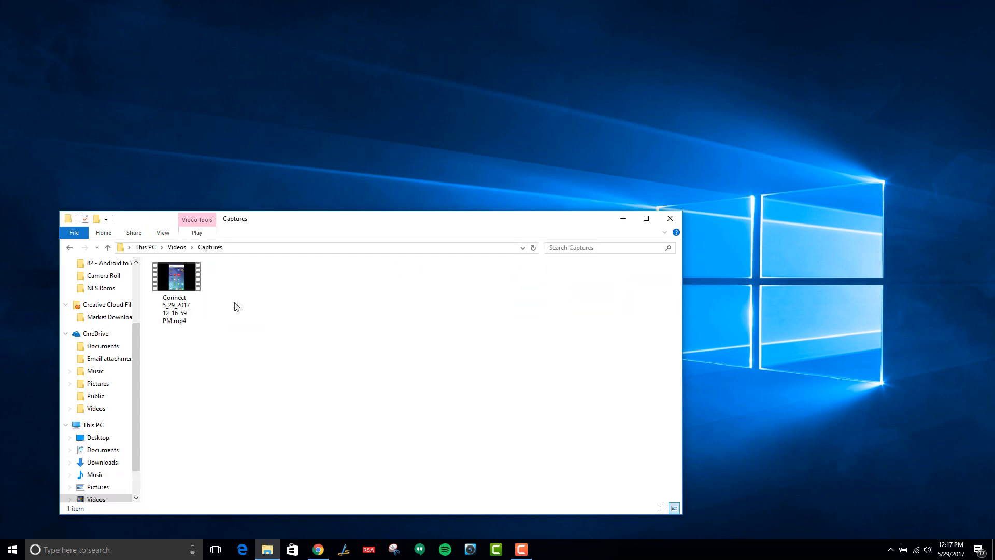
double_click(176, 276)
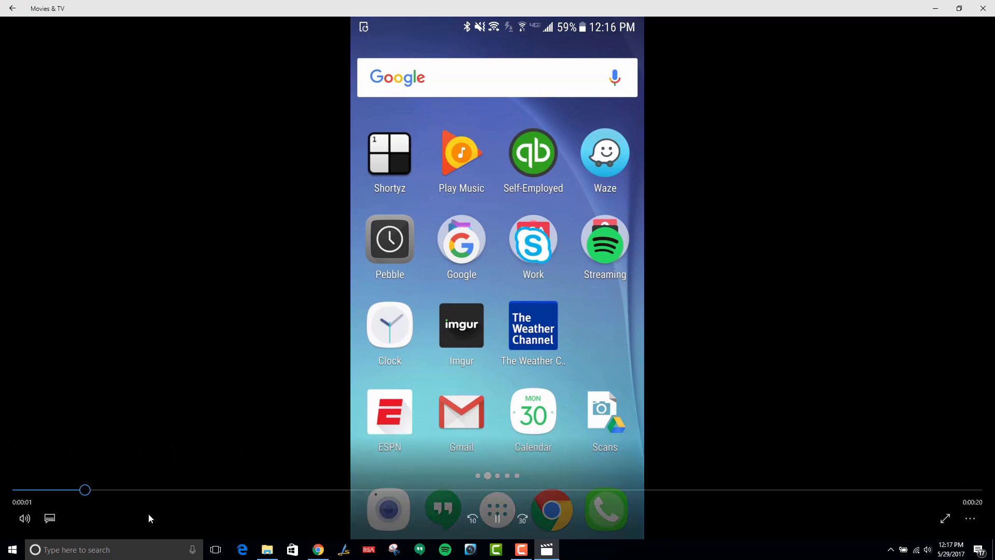